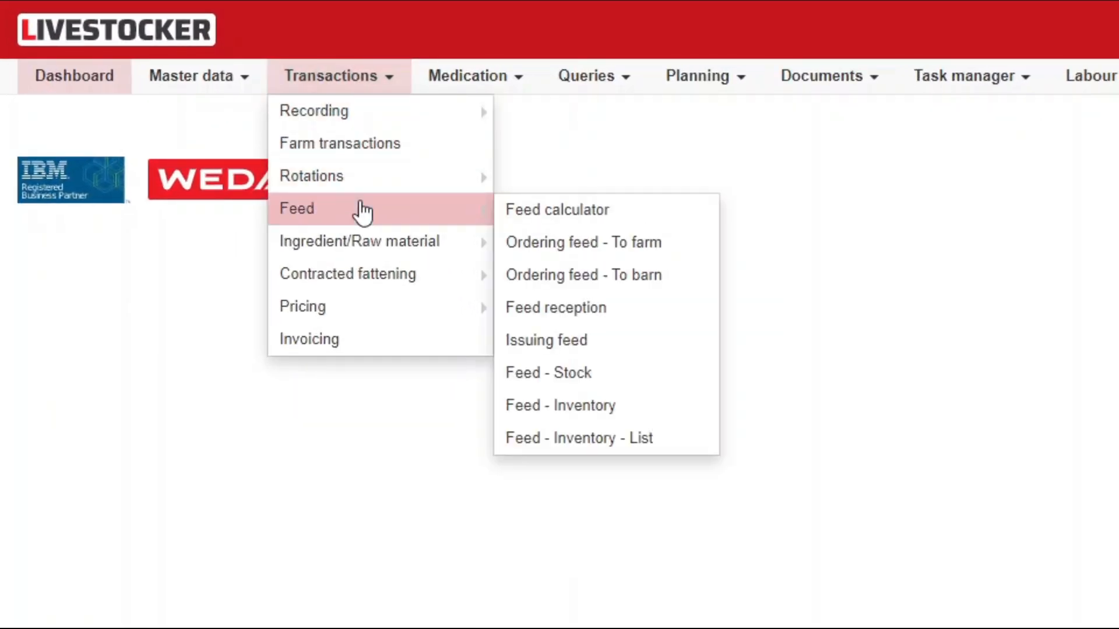
{"action": "mouse_move", "coordinate": [692, 280]}
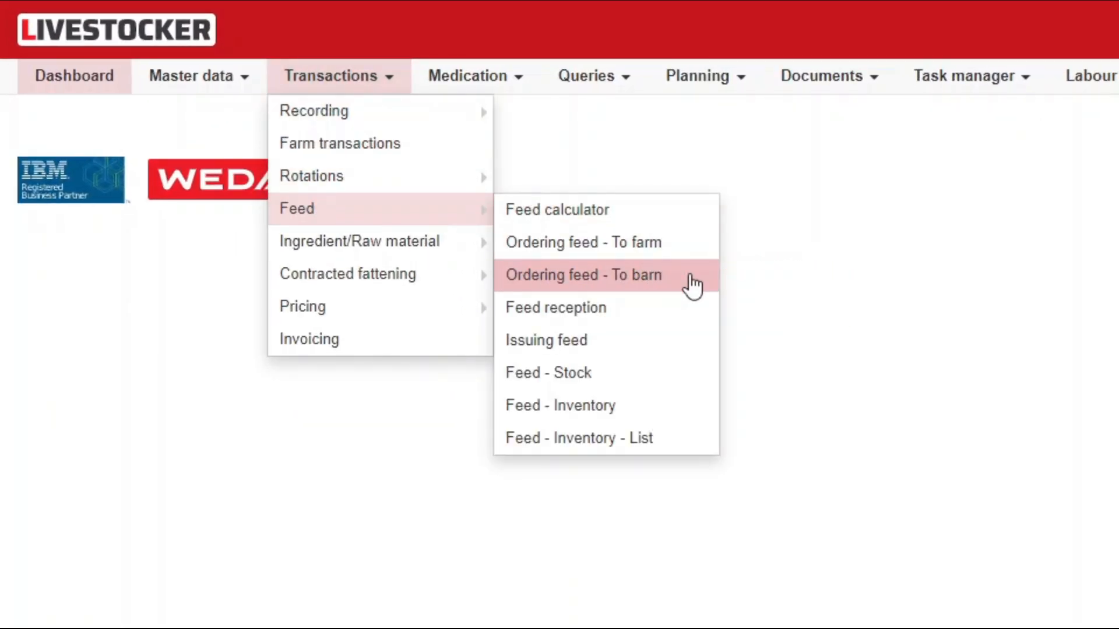
- Go to the Ordering feed - To barn page under Transactions > Feed
{"action": "left_click", "coordinate": [583, 275]}
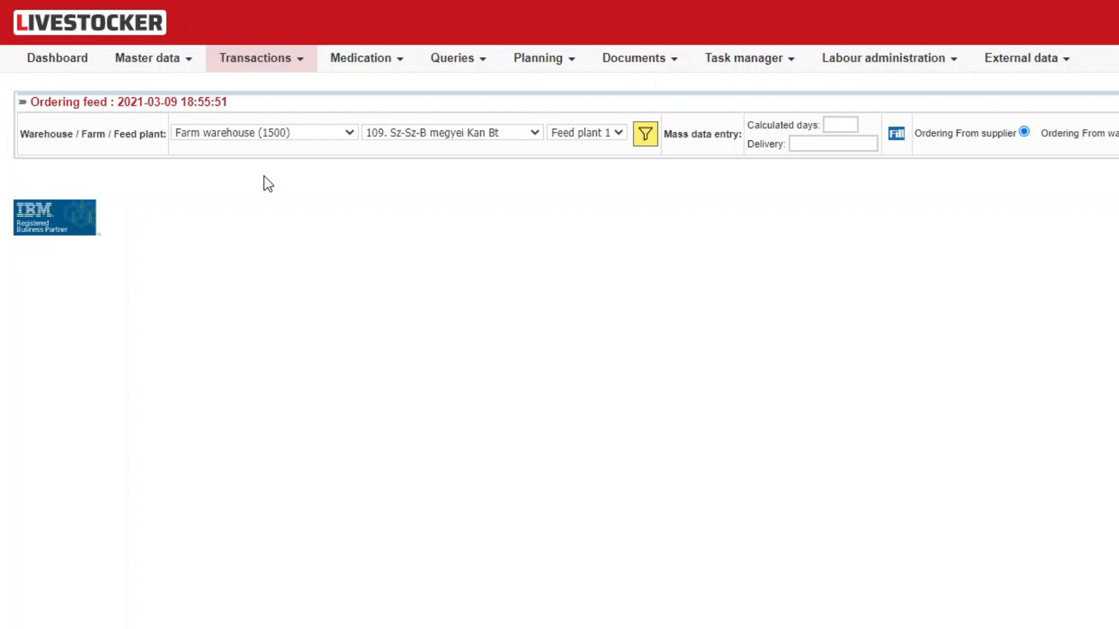
{"action": "mouse_move", "coordinate": [261, 151]}
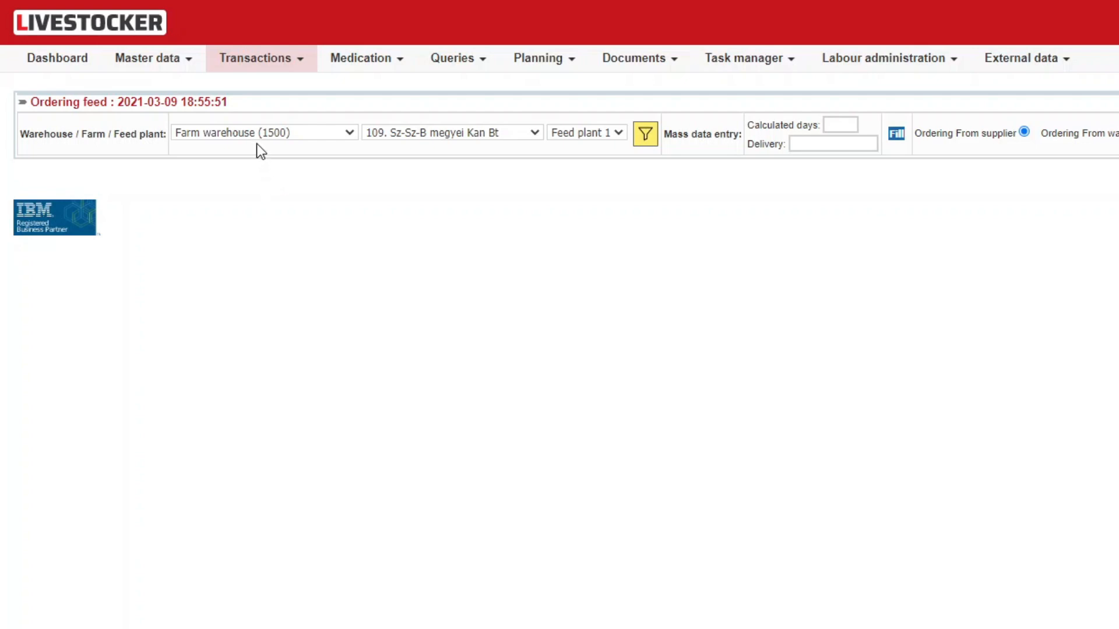
{"action": "mouse_move", "coordinate": [564, 155]}
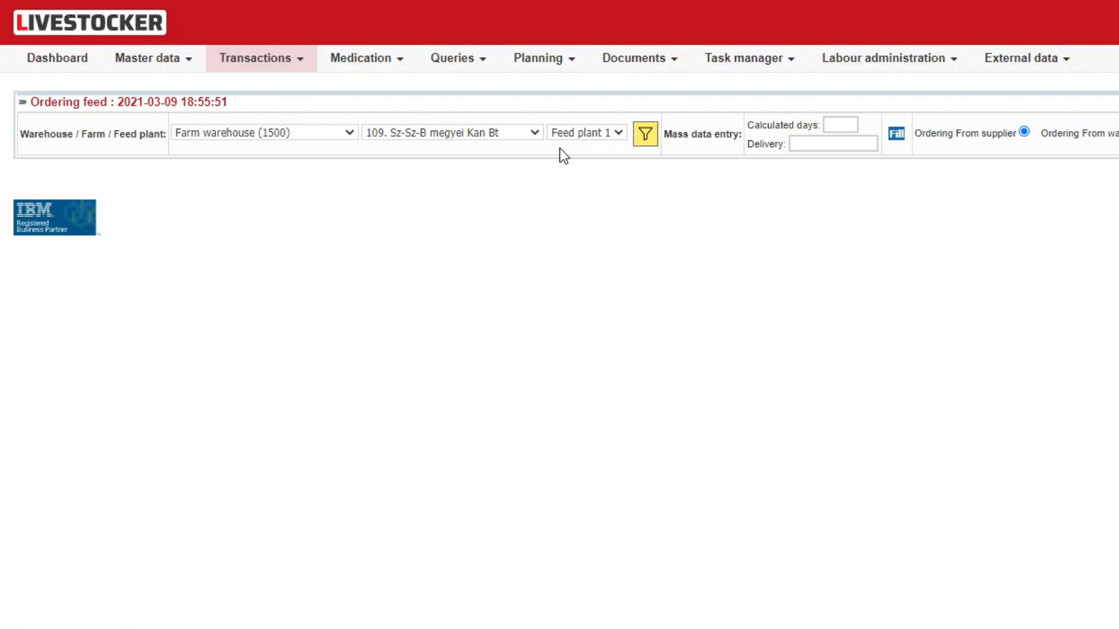
{"action": "mouse_move", "coordinate": [590, 157]}
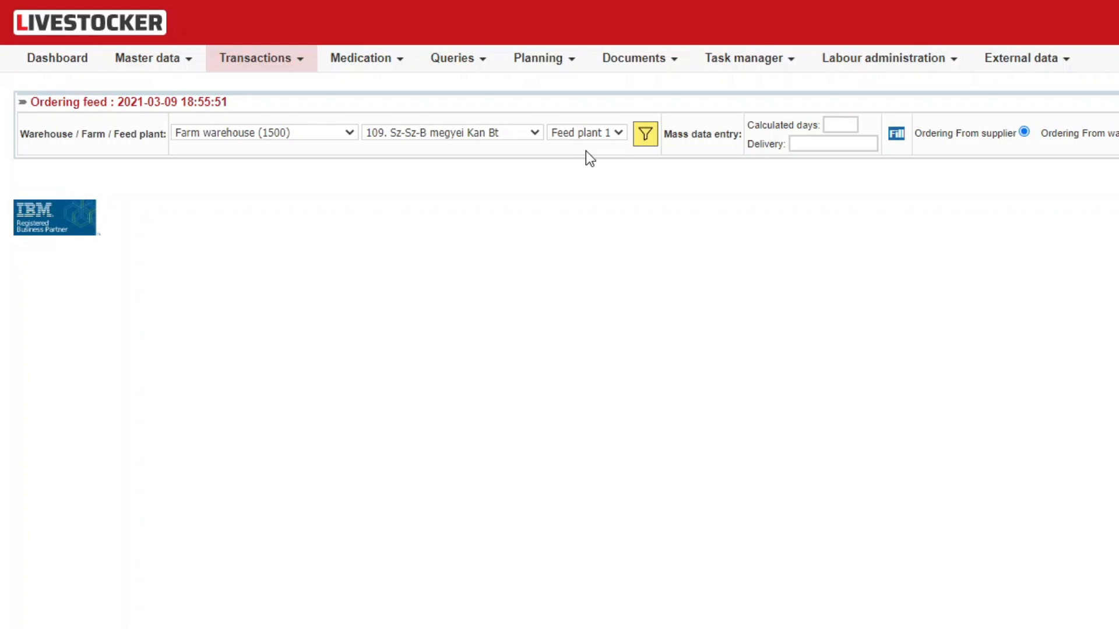
{"action": "mouse_move", "coordinate": [644, 134]}
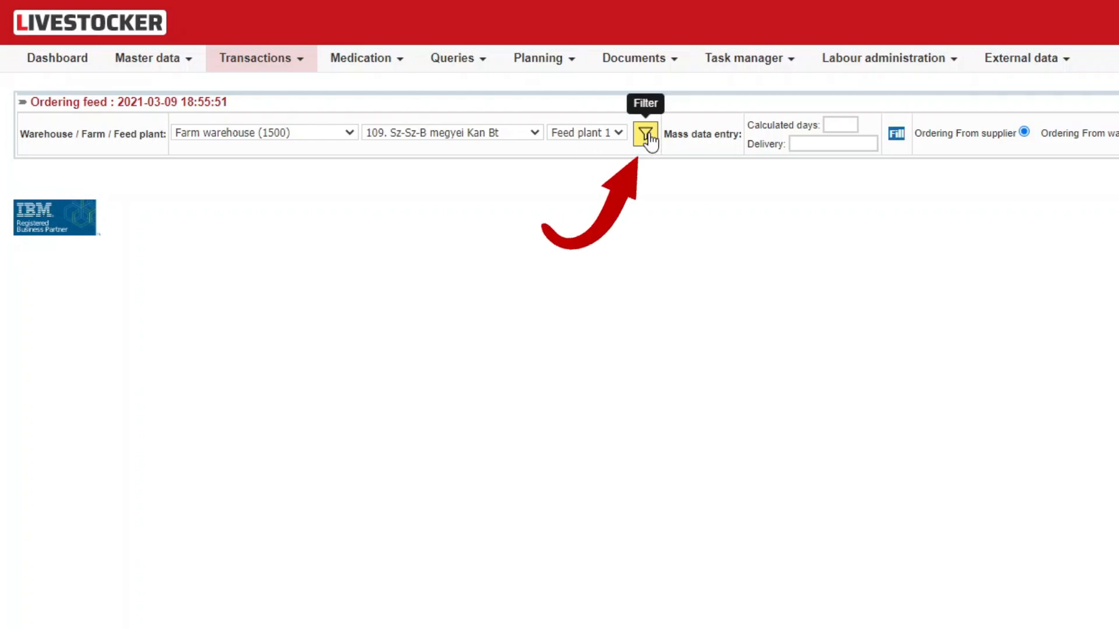
- Filter the barn list, try three order lines for barn 109 | 12, then return it to one
{"action": "left_click", "coordinate": [646, 134]}
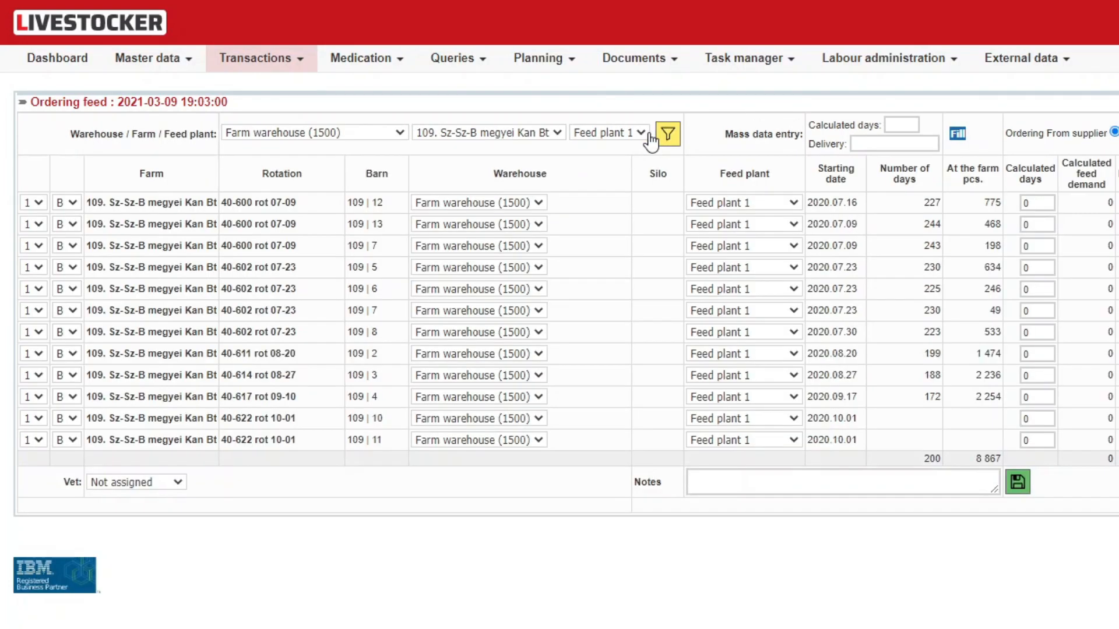
{"action": "mouse_move", "coordinate": [648, 148]}
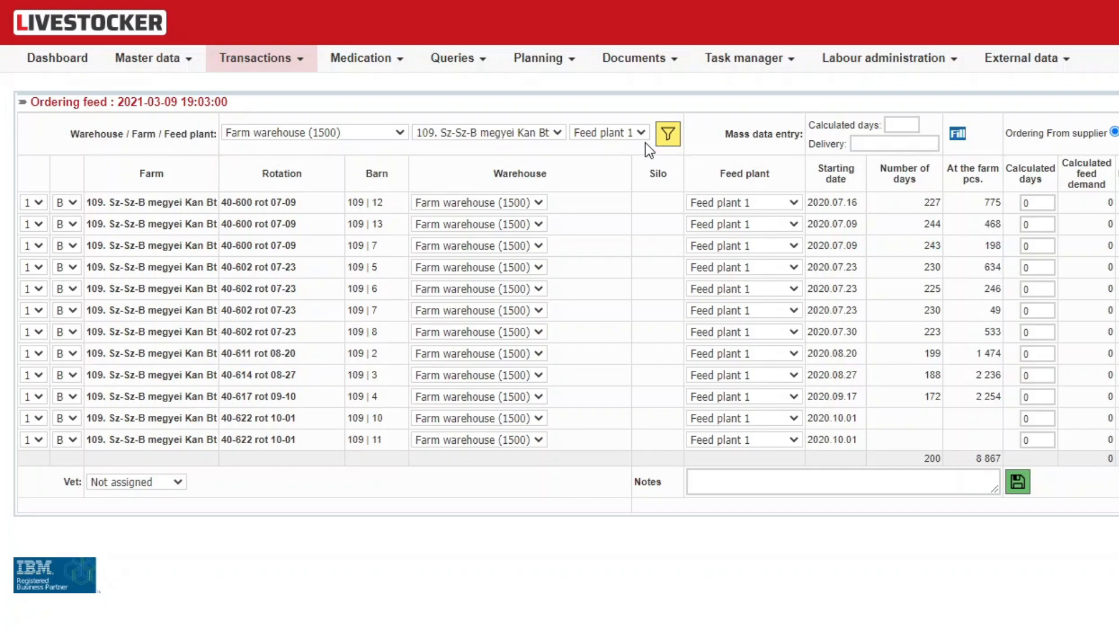
{"action": "left_click", "coordinate": [33, 201]}
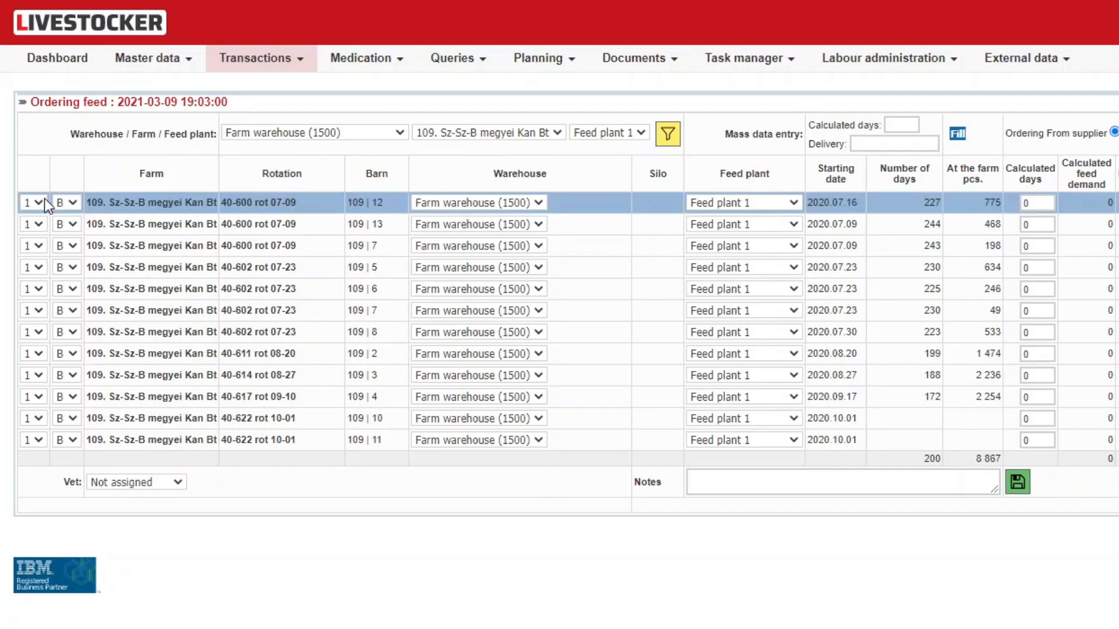
{"action": "mouse_move", "coordinate": [38, 253]}
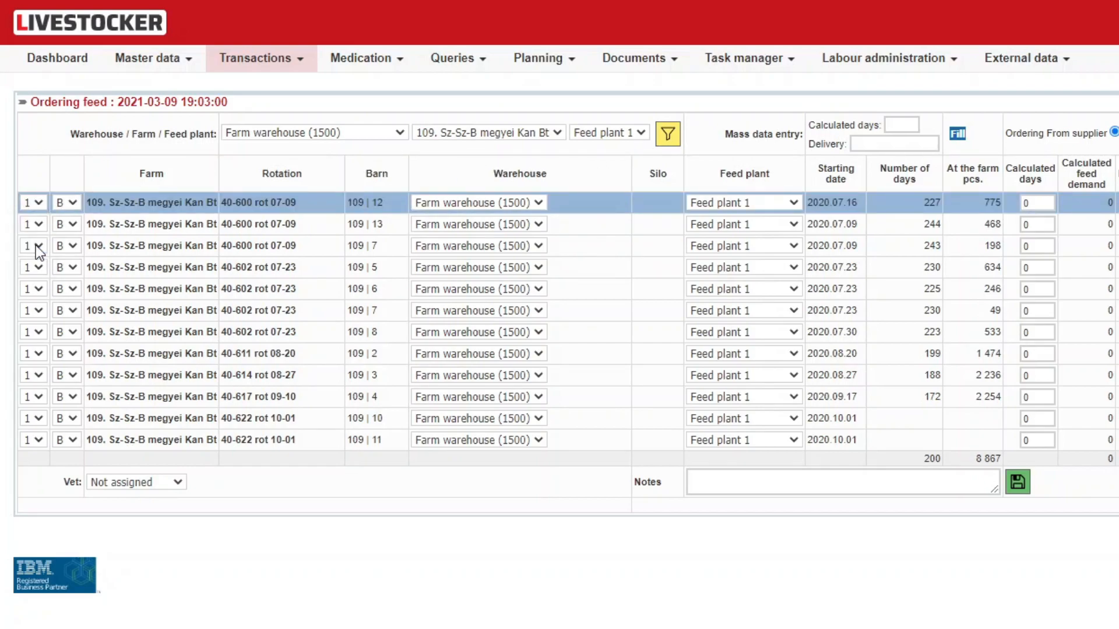
{"action": "left_click", "coordinate": [28, 201]}
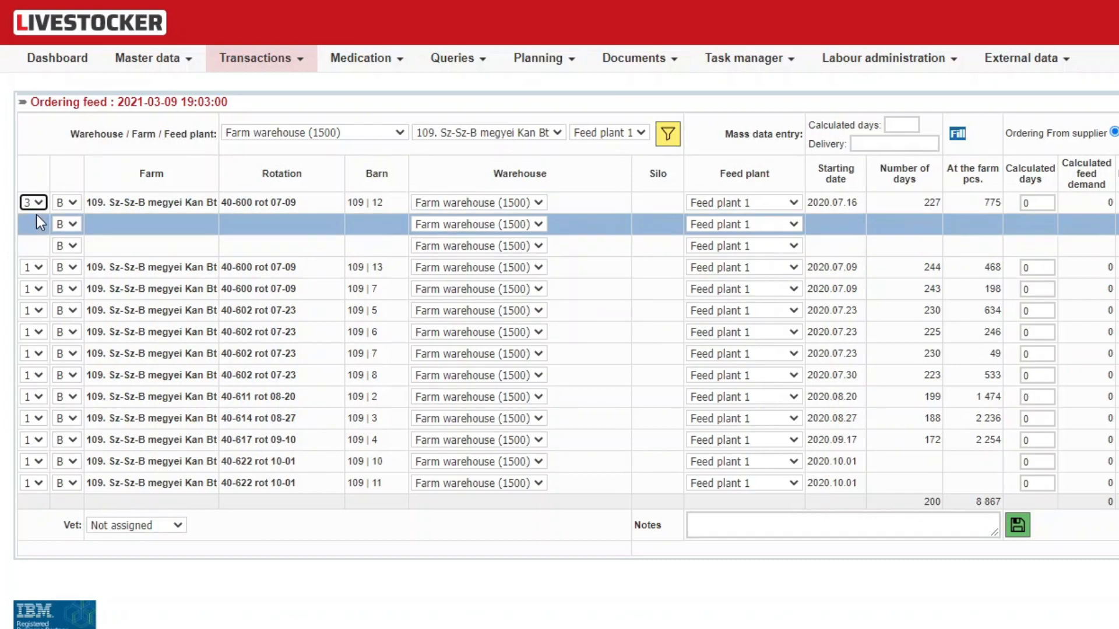
{"action": "left_click", "coordinate": [32, 202]}
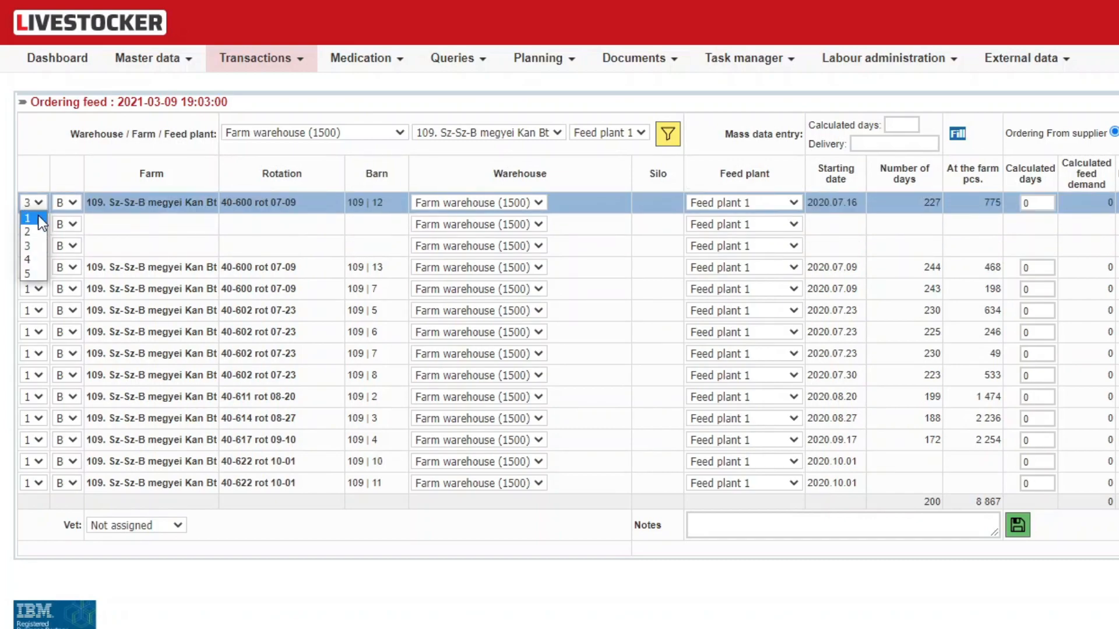
{"action": "left_click", "coordinate": [26, 219]}
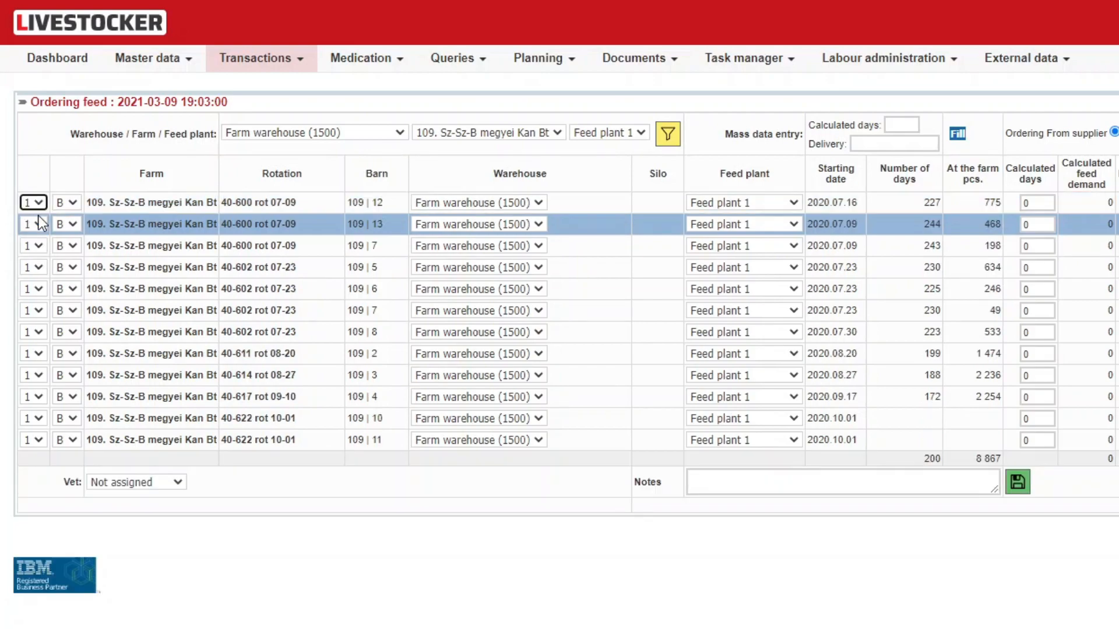
- Check the order type choices for barn 109 | 12 and keep type B
{"action": "left_click", "coordinate": [66, 202]}
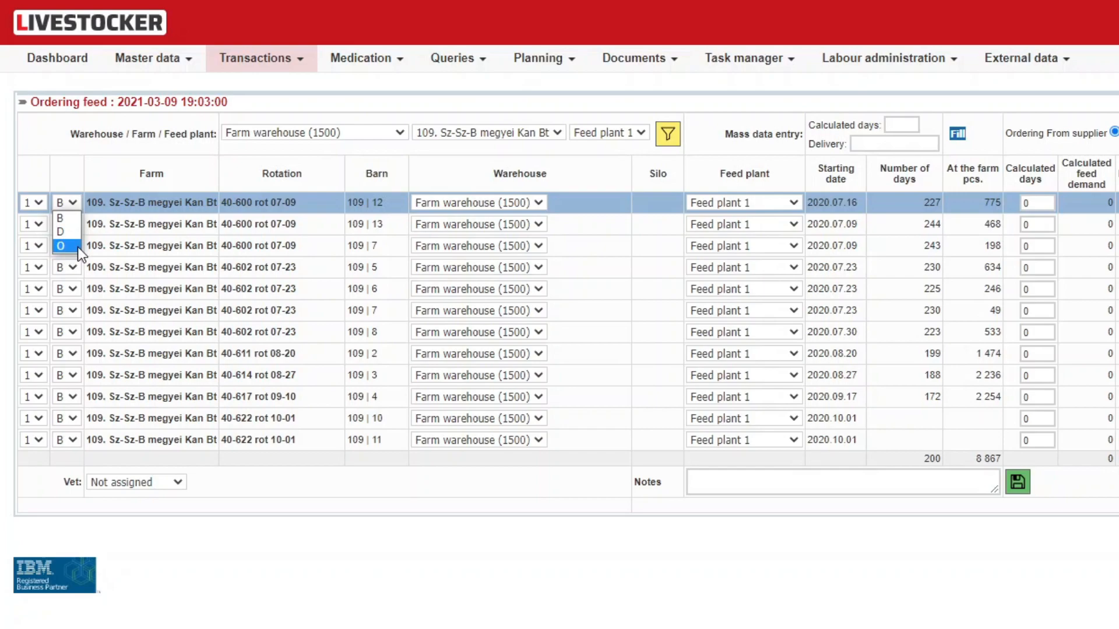
{"action": "left_click", "coordinate": [63, 202]}
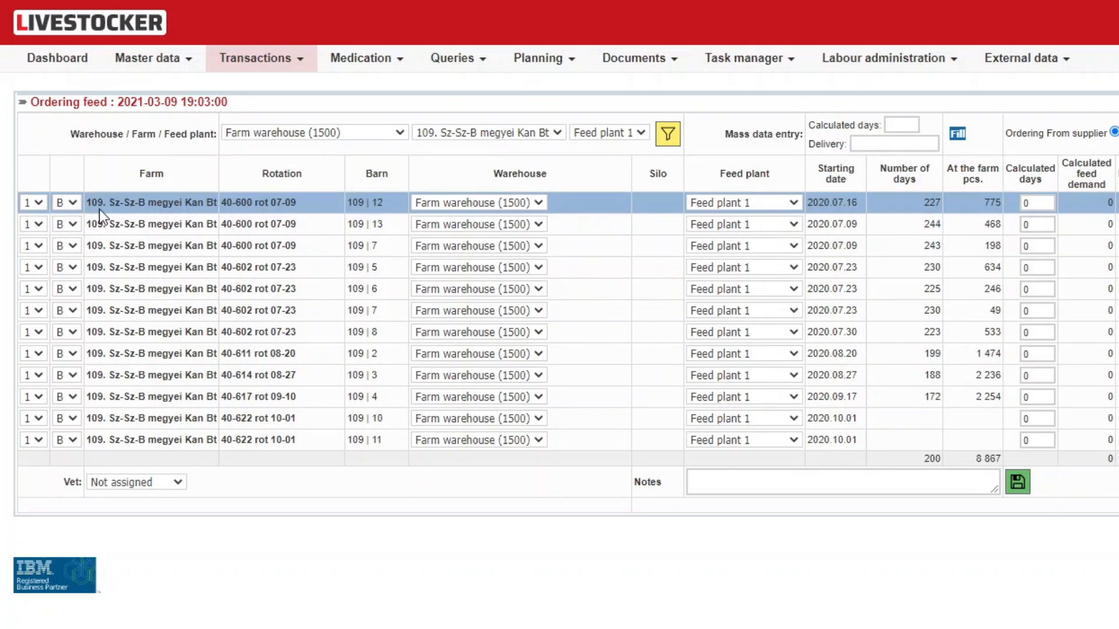
{"action": "mouse_move", "coordinate": [985, 205]}
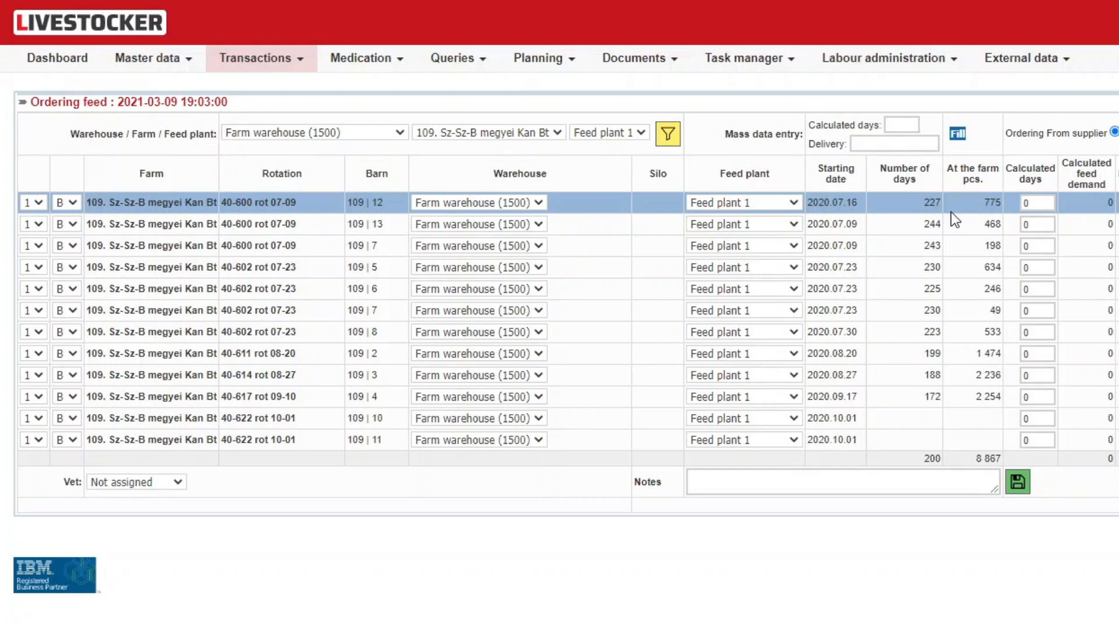
{"action": "mouse_move", "coordinate": [907, 215]}
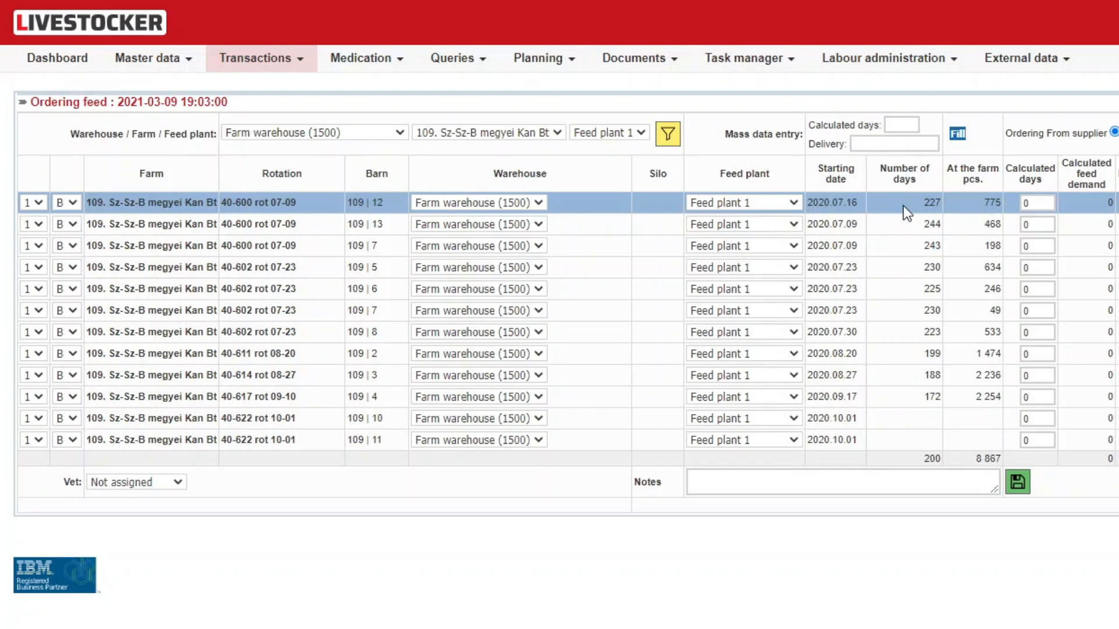
- Scroll the order table right to the Feed 2070–2100 quantity columns
{"action": "scroll", "scroll_direction": "right", "scroll_amount": 3}
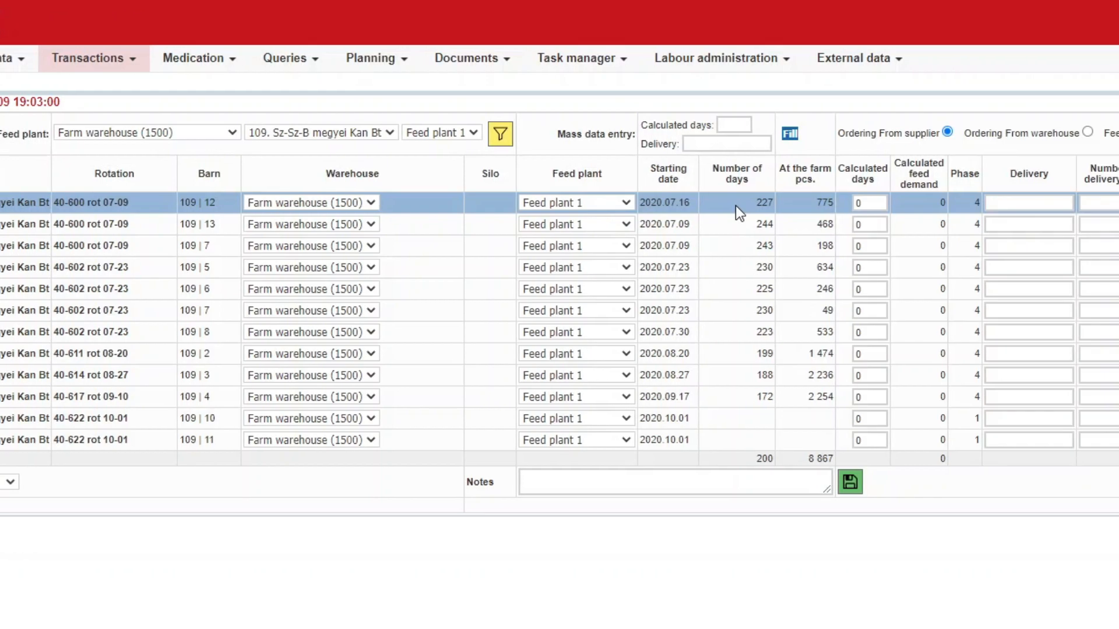
{"action": "scroll", "scroll_direction": "right", "scroll_amount": 3}
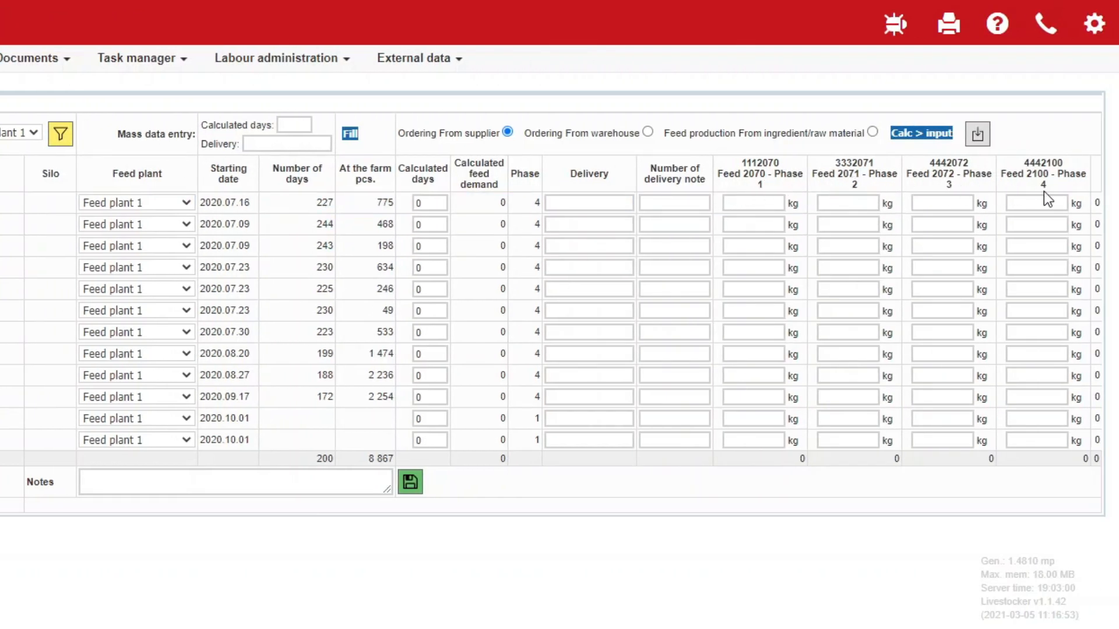
{"action": "mouse_move", "coordinate": [742, 196]}
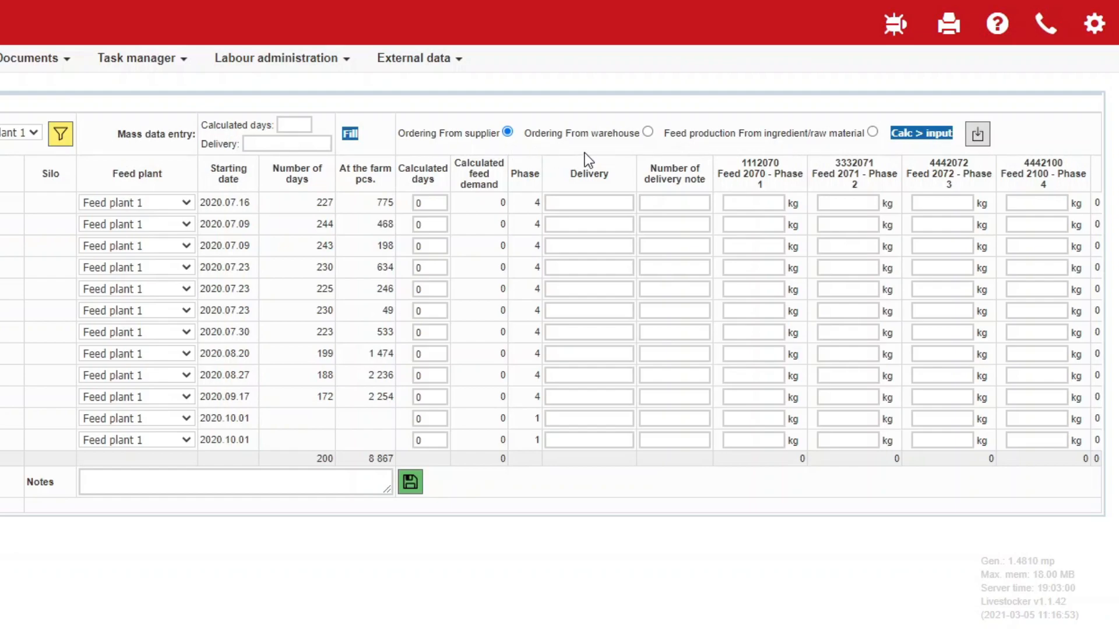
{"action": "mouse_move", "coordinate": [591, 152]}
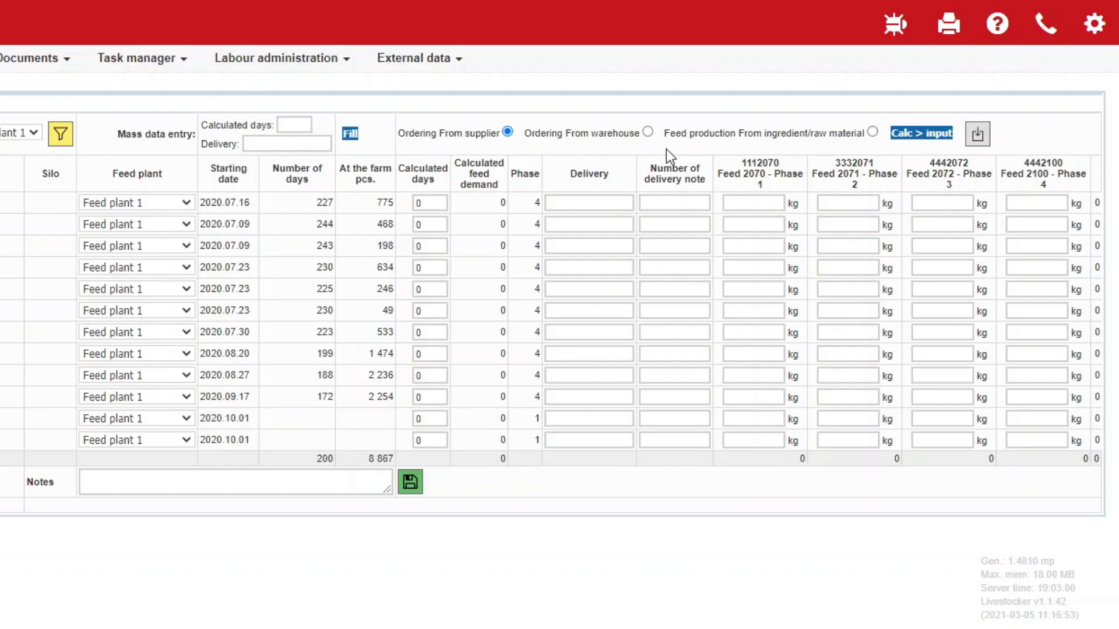
{"action": "mouse_move", "coordinate": [740, 157]}
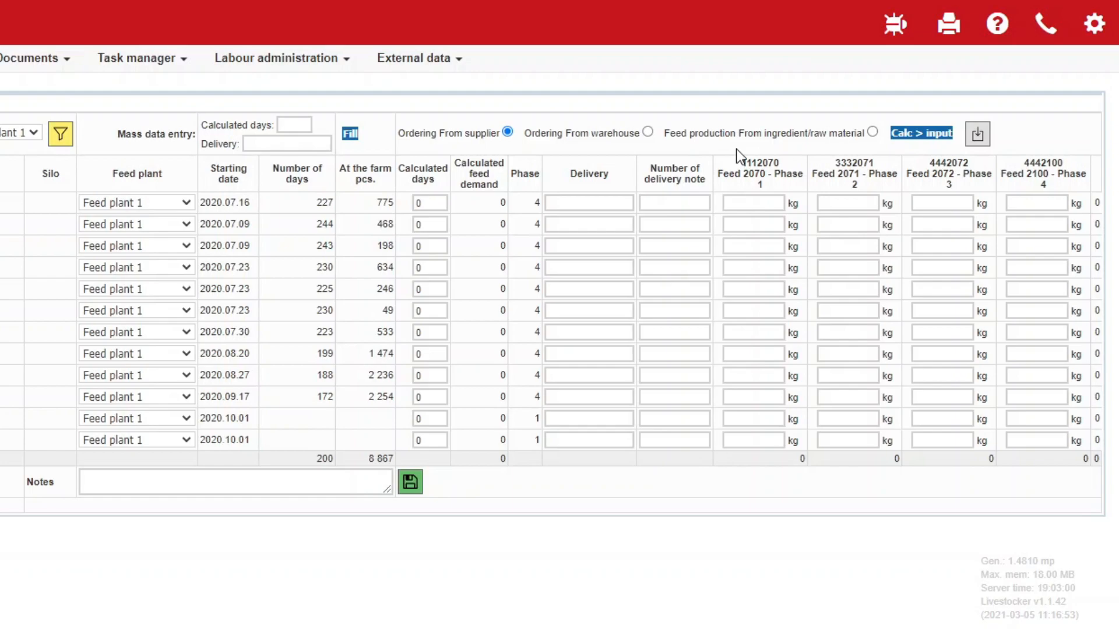
{"action": "mouse_move", "coordinate": [685, 159]}
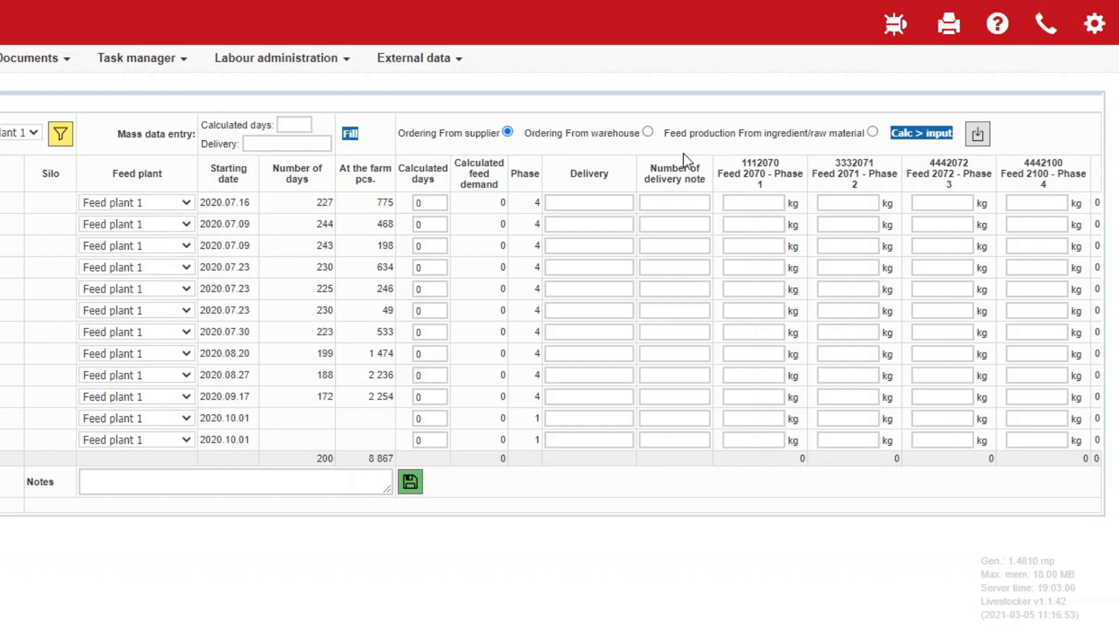
- Enter 100 kg of Feed 2070, 2071 and 2072 for the first barn and save
{"action": "left_click", "coordinate": [587, 203]}
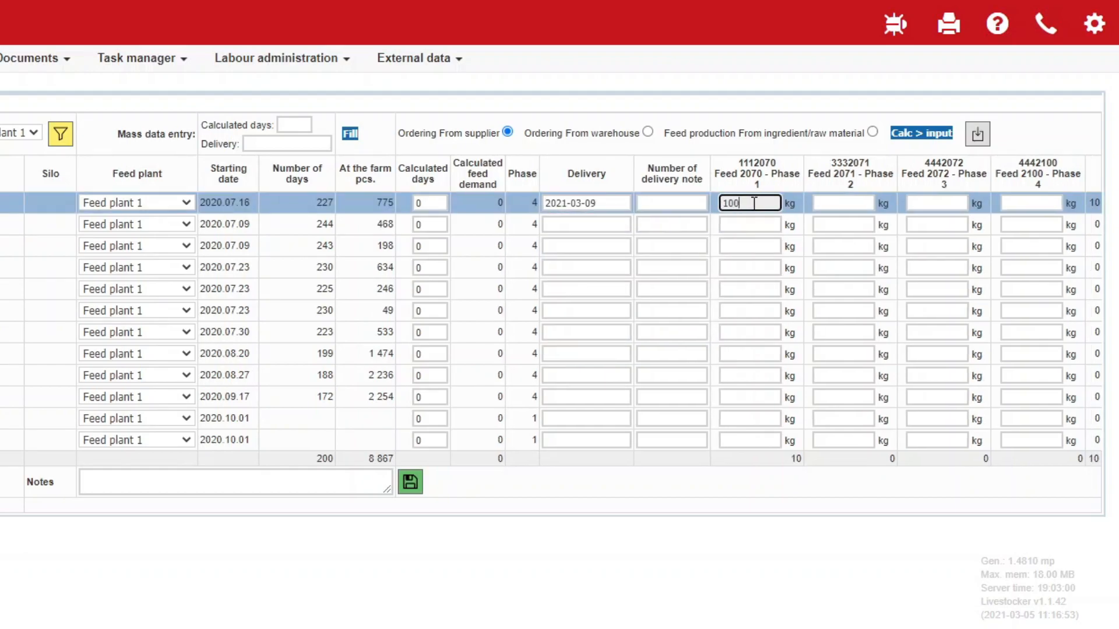
{"action": "type", "text": "100"}
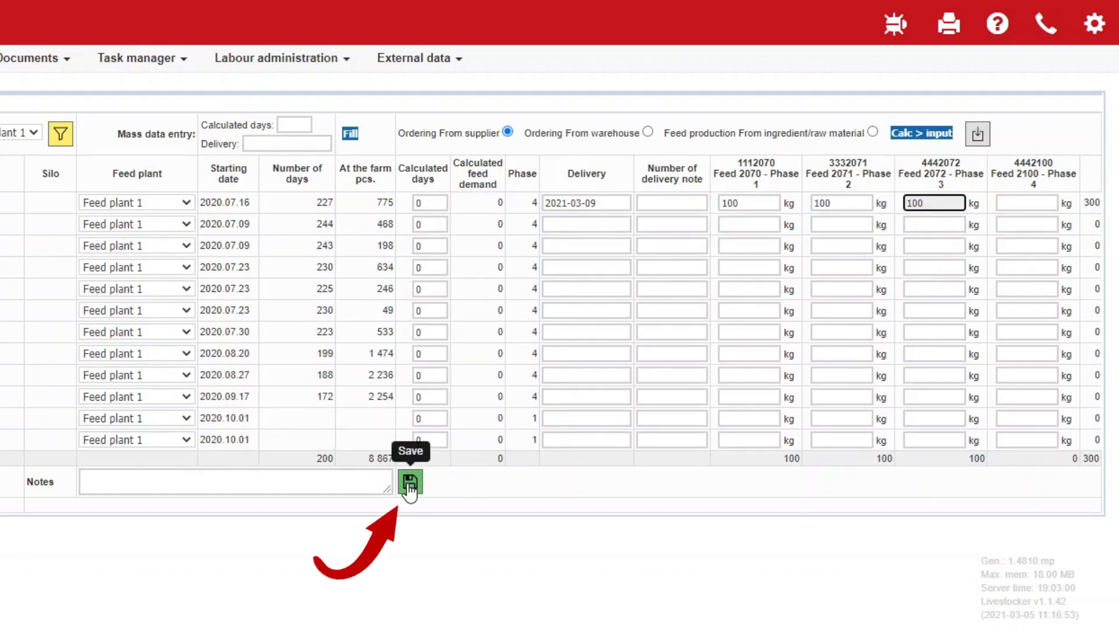
{"action": "left_click", "coordinate": [409, 482]}
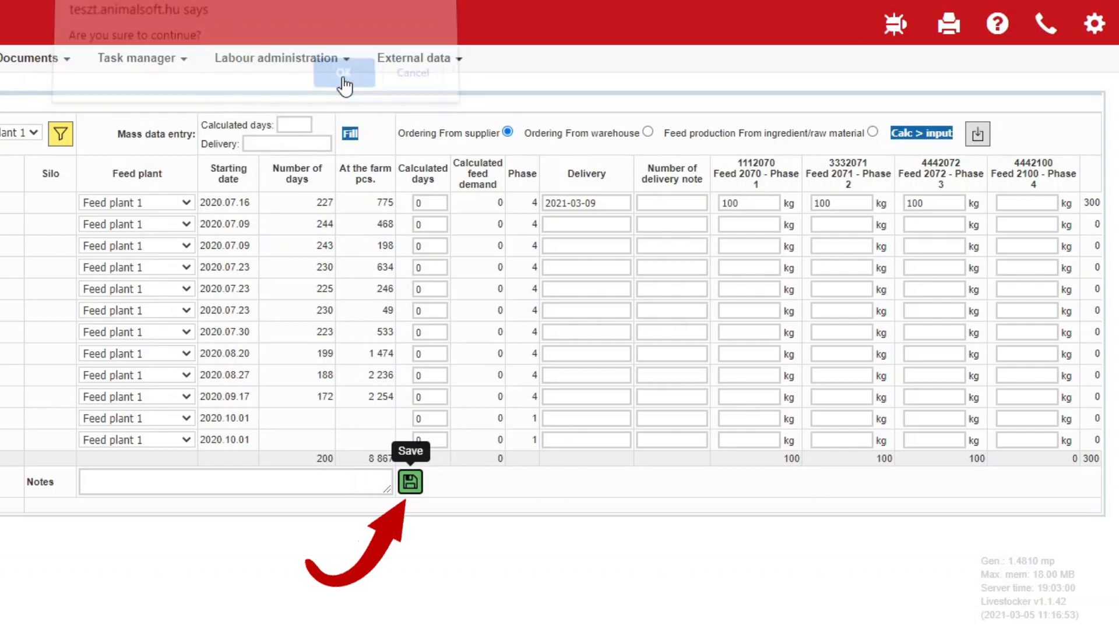
- Confirm the save so the 300 kg, 26,230 Ft order summary for barn 109 | 12 appears
{"action": "left_click", "coordinate": [343, 74]}
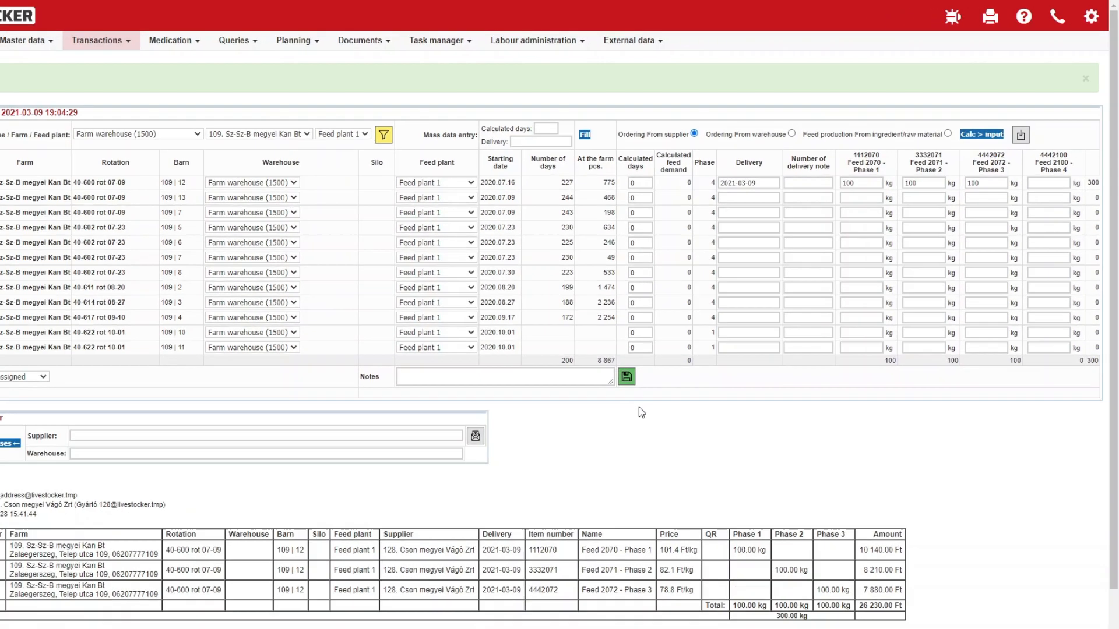
{"action": "left_click", "coordinate": [626, 376]}
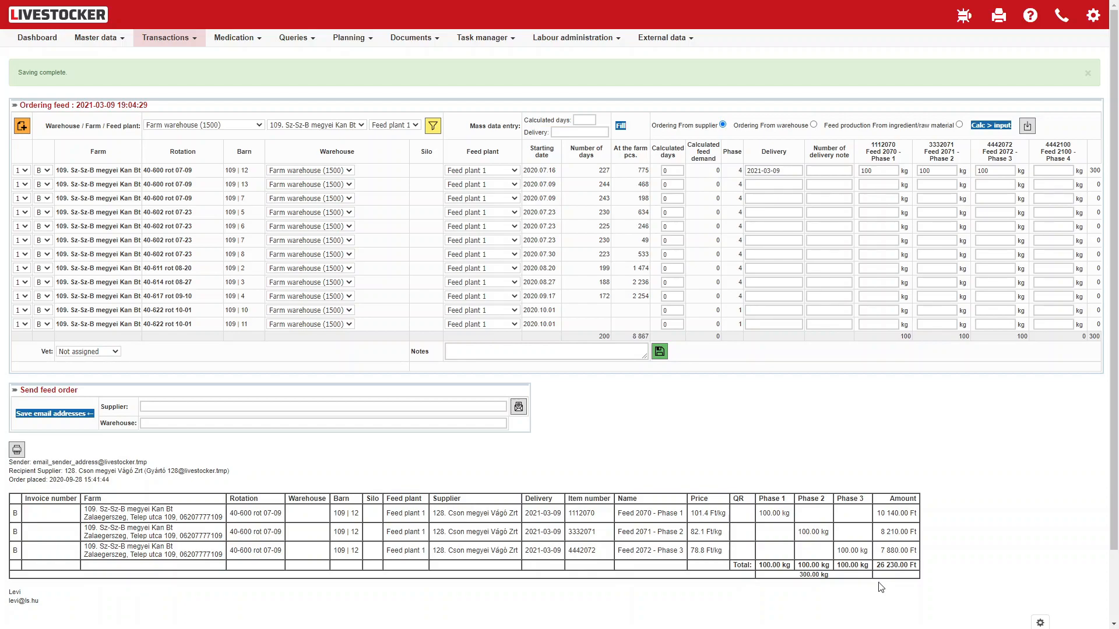
{"action": "mouse_move", "coordinate": [16, 450]}
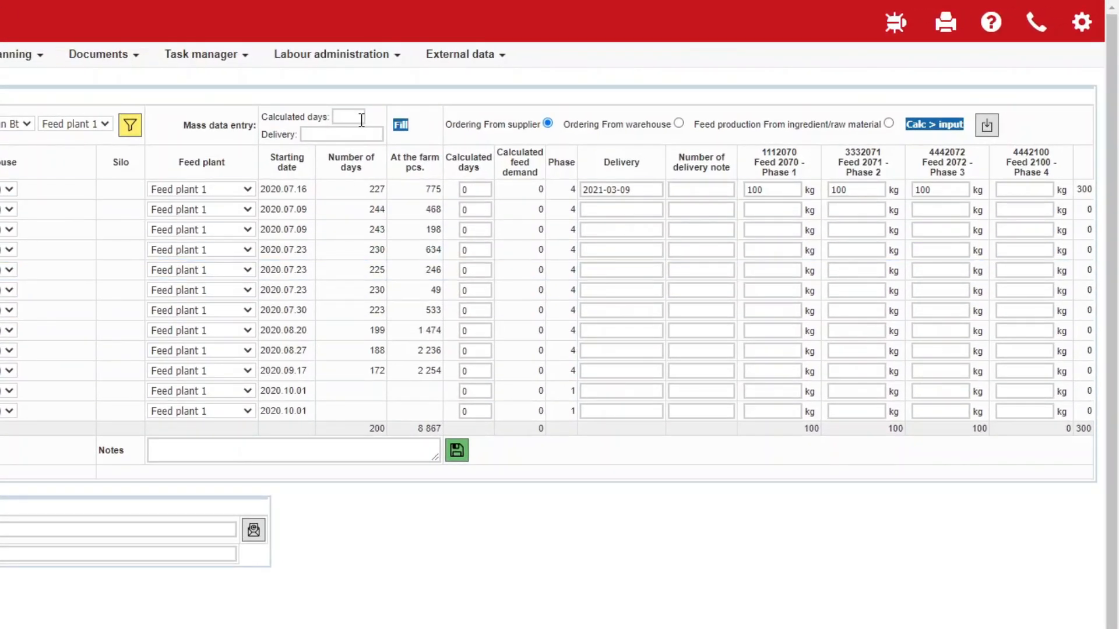
- Fill all rows with 3 calculated days and delivery 2021-03-09 via Mass data entry
{"action": "left_click", "coordinate": [348, 117]}
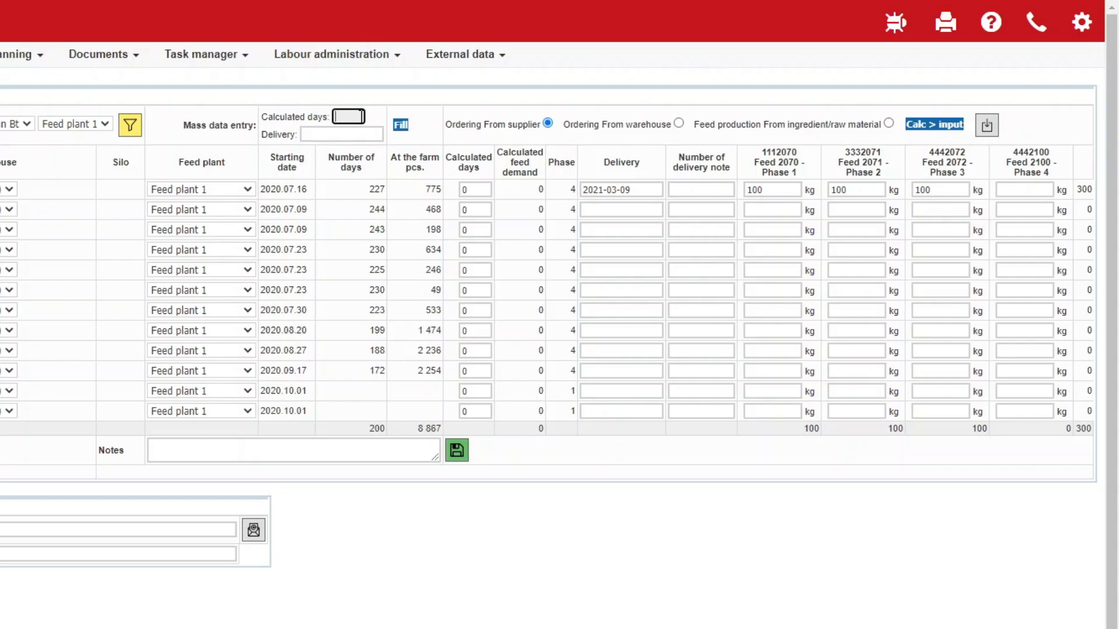
{"action": "type", "text": "3"}
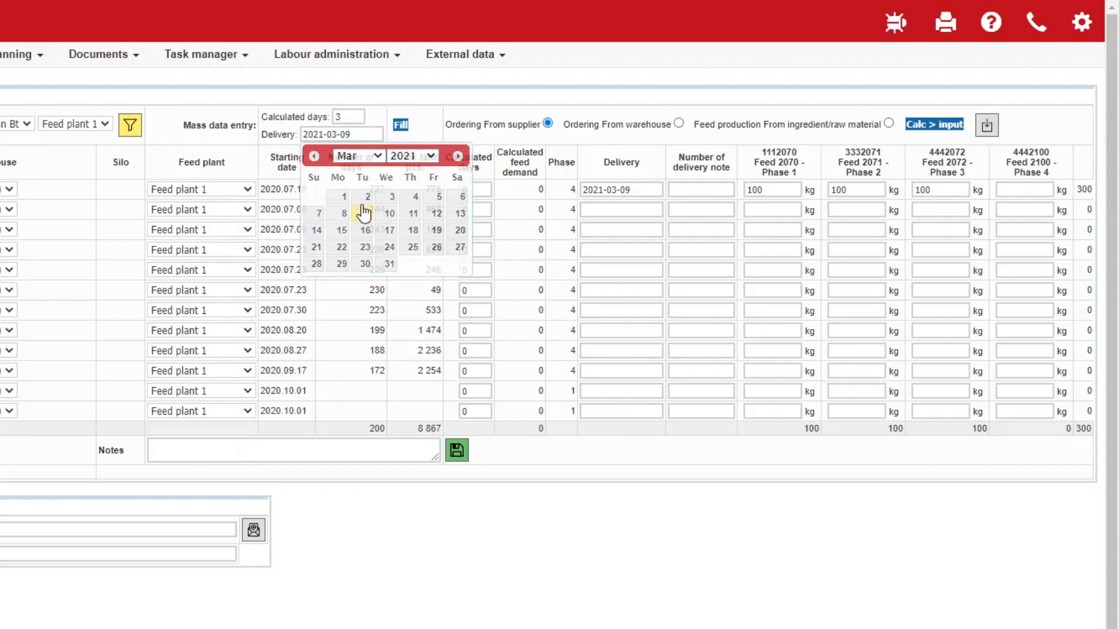
{"action": "left_click", "coordinate": [366, 212]}
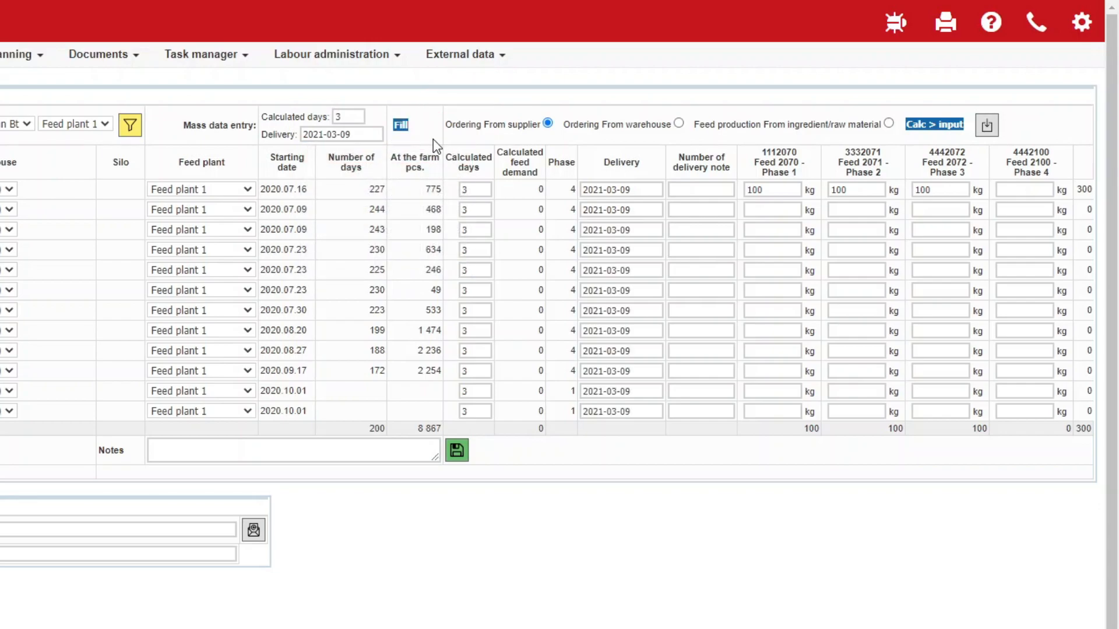
{"action": "left_click", "coordinate": [399, 125]}
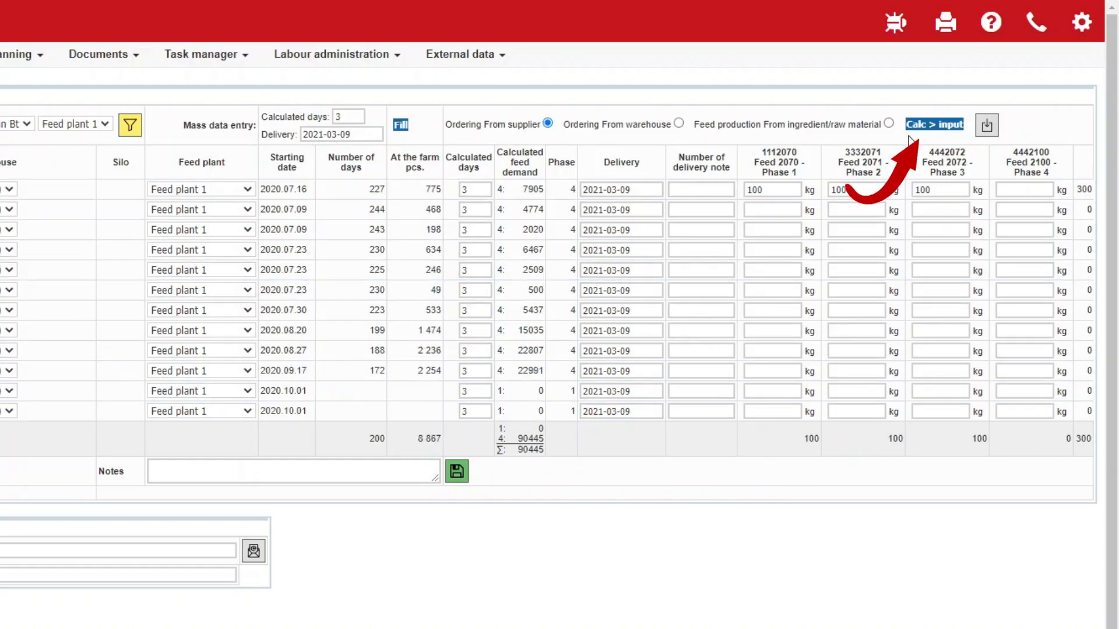
- Use Calc > input to copy calculated demand into Feed 2100, totalling 90,445 kg
{"action": "left_click", "coordinate": [933, 124]}
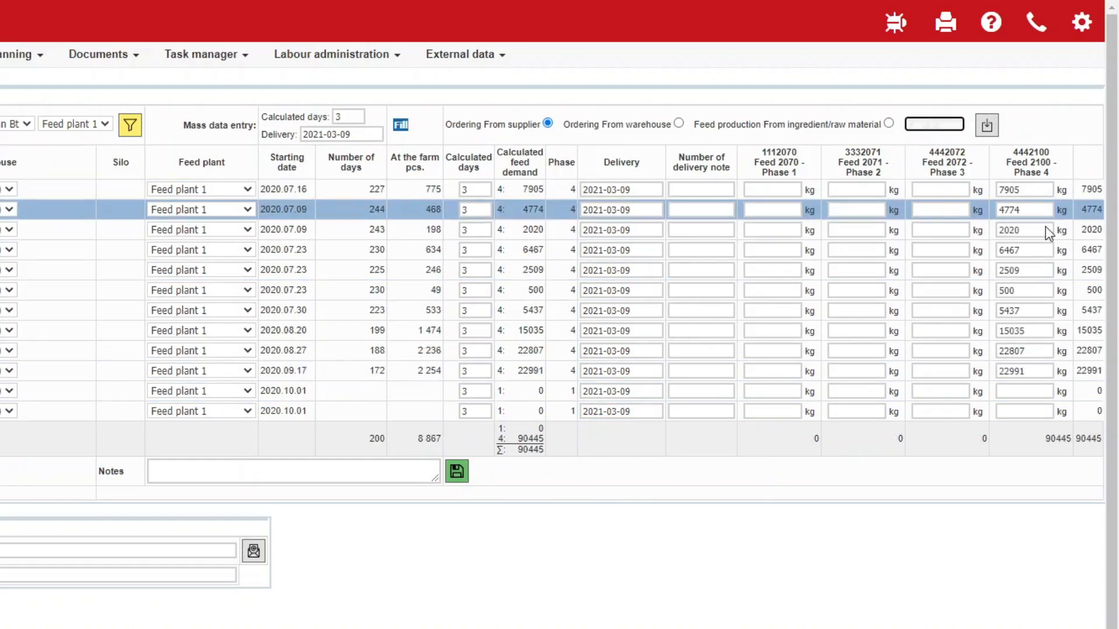